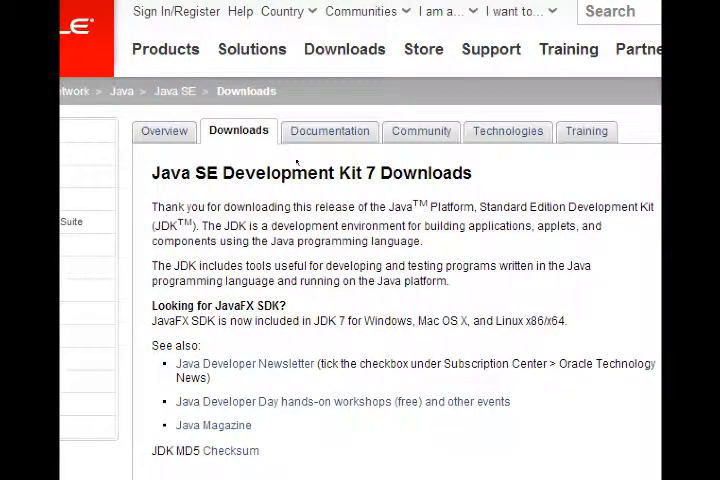
# - Scroll past the Oracle JDK 7 downloads page on the way to developer.android.com
pyautogui.scroll(-3)
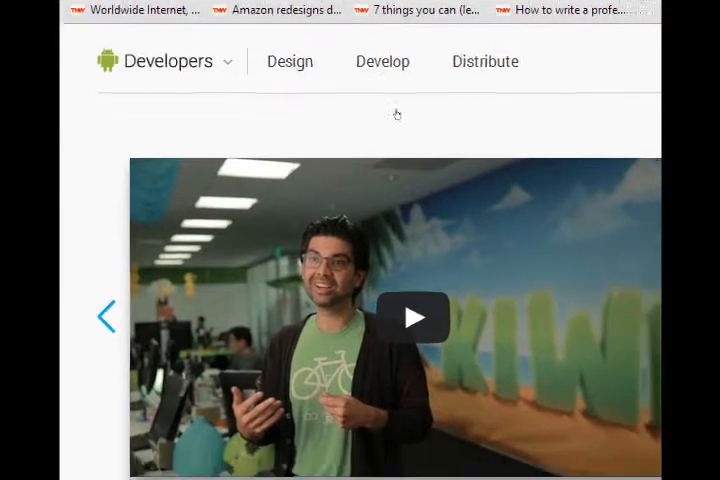
# - Browse Develop > Tools to the Get the Android SDK page describing the ADT Bundle
pyautogui.scroll(-3)
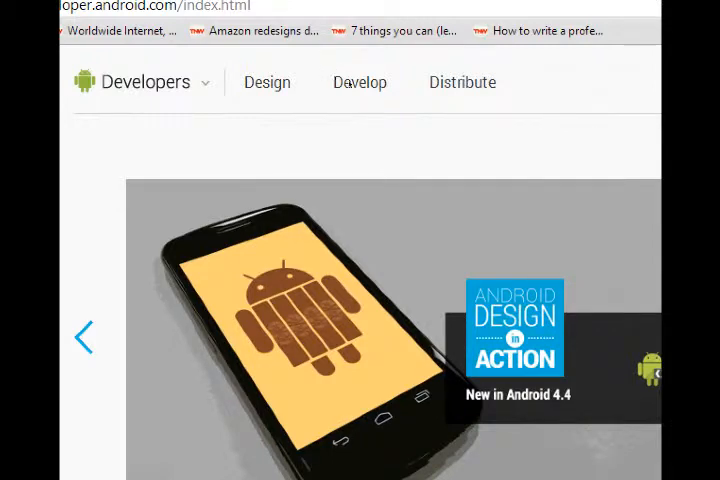
pyautogui.scroll(-3)
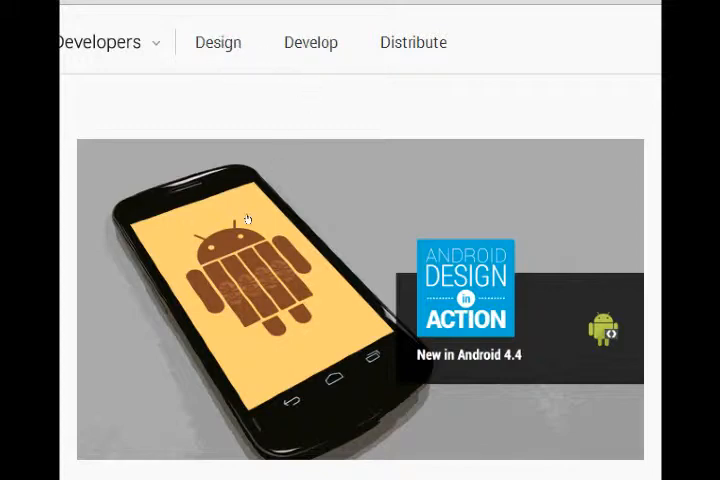
pyautogui.scroll(-3)
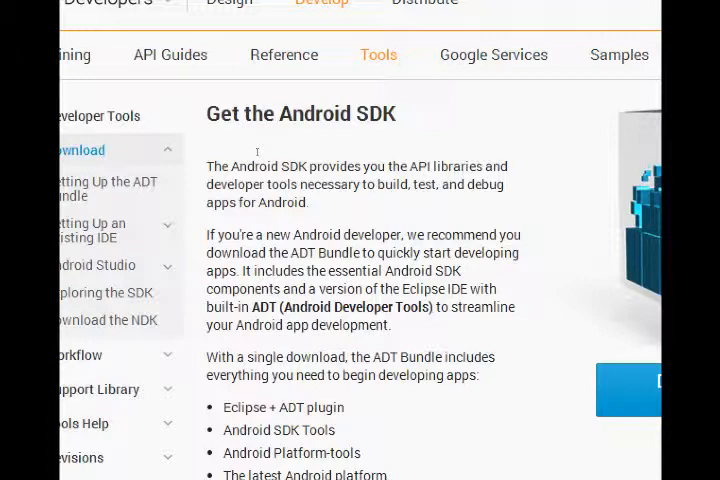
# - Start 'Download the SDK – ADT Bundle for Windows' to reach the license terms
pyautogui.scroll(-3)
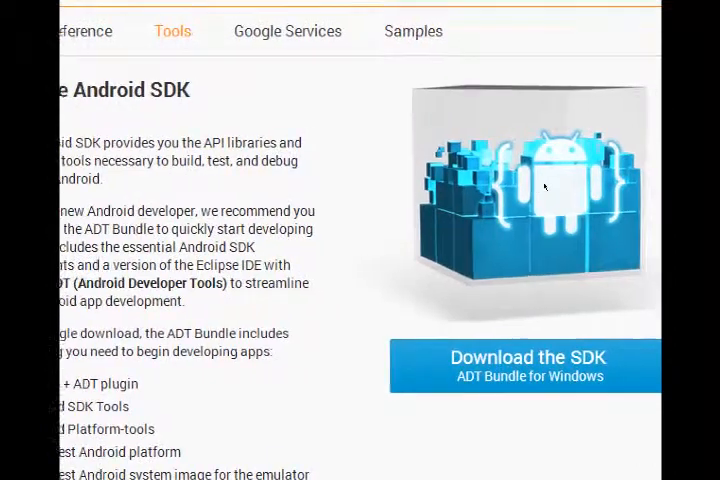
pyautogui.scroll(-3)
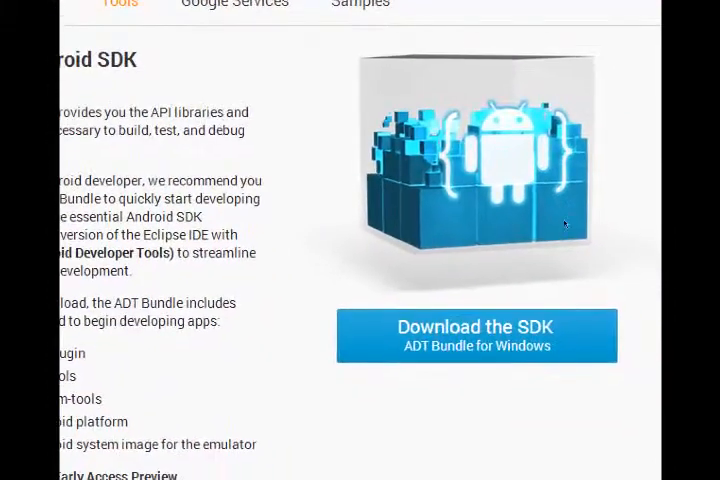
pyautogui.click(476, 336)
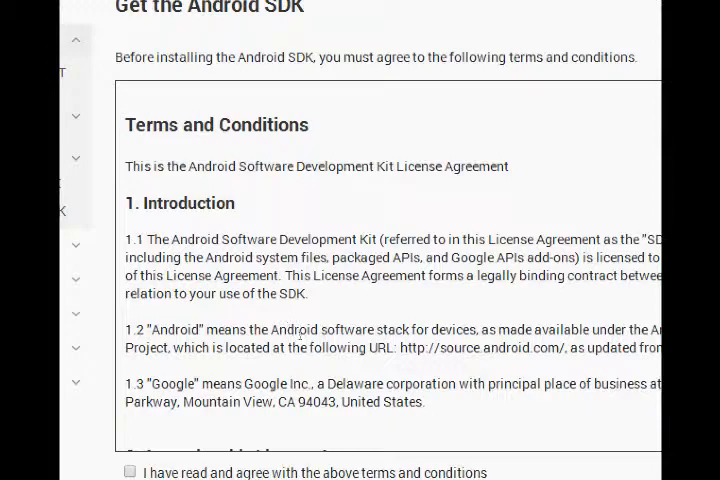
# - Agree to the SDK terms and conditions and select the 32-bit bundle
pyautogui.scroll(-3)
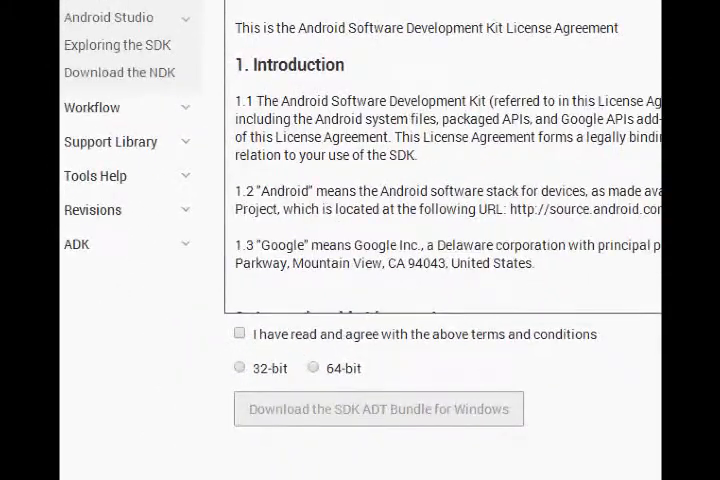
pyautogui.click(240, 333)
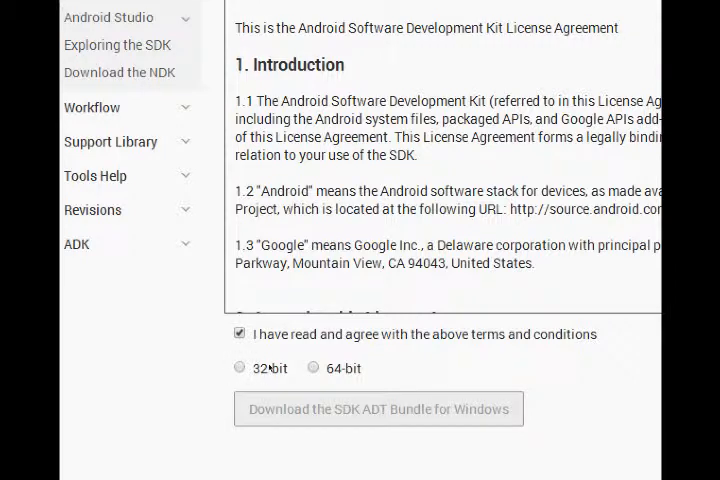
pyautogui.click(239, 368)
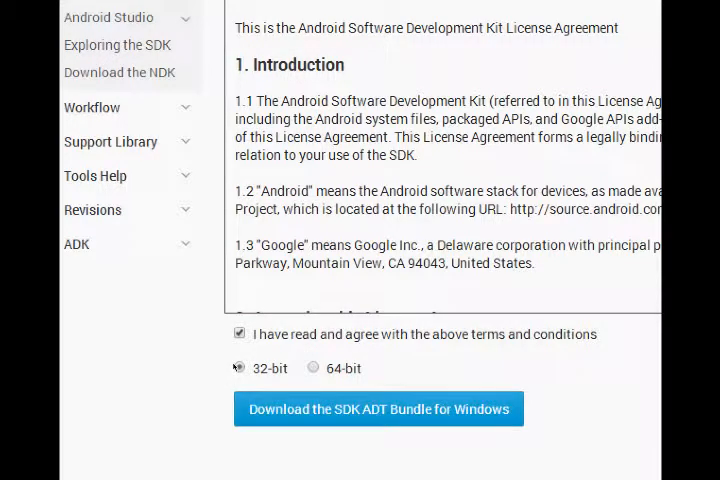
pyautogui.click(238, 368)
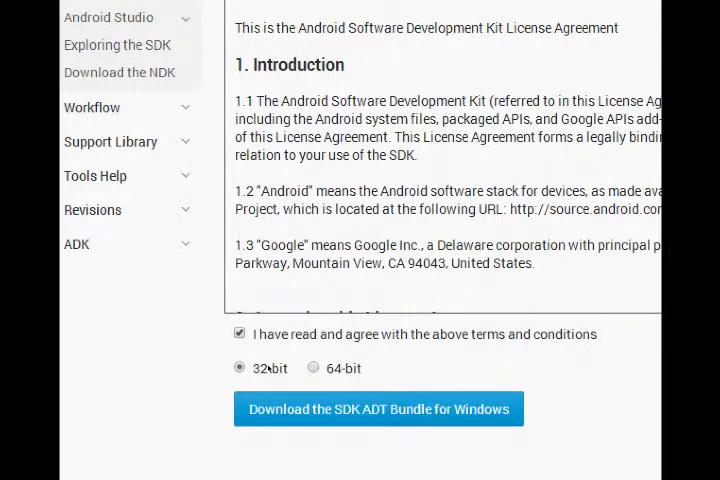
pyautogui.moveTo(173, 383)
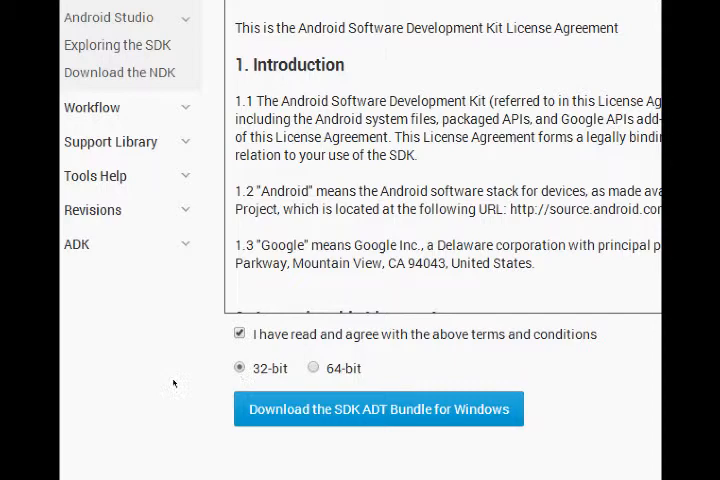
# - Download the 32-bit ADT Bundle for Windows and show the zip in its folder
pyautogui.scroll(-3)
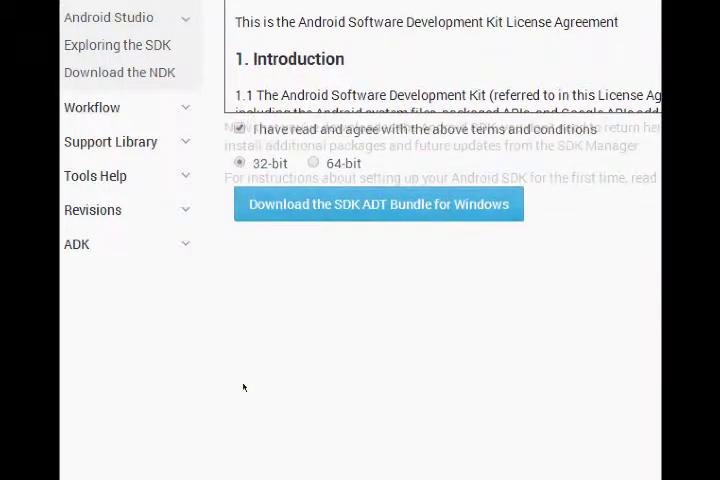
pyautogui.click(378, 203)
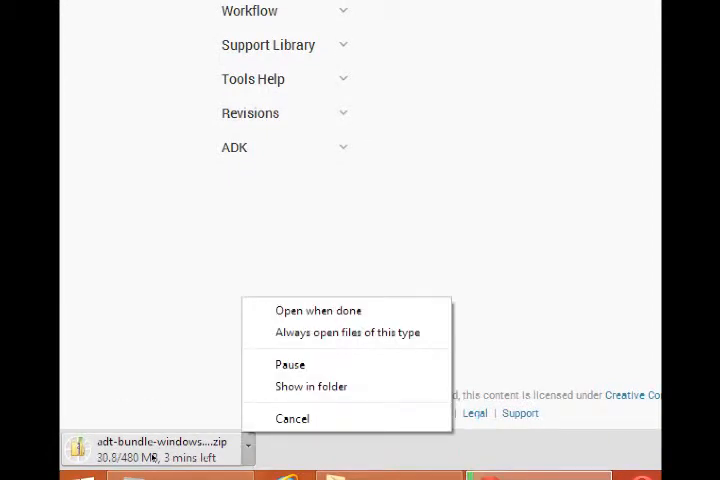
pyautogui.click(292, 418)
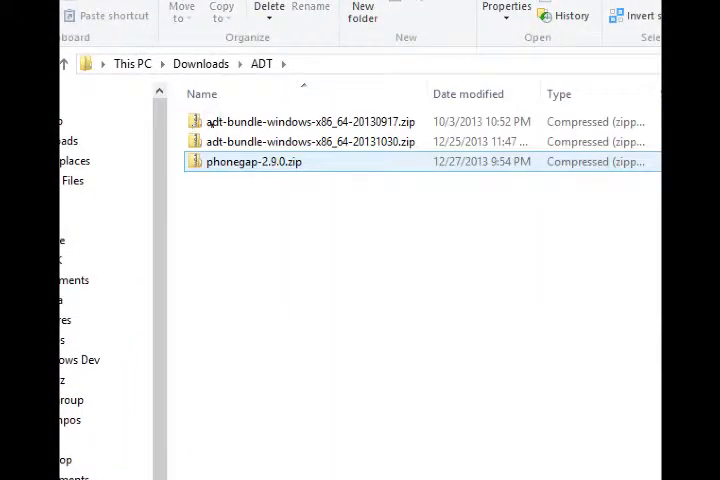
pyautogui.click(307, 141)
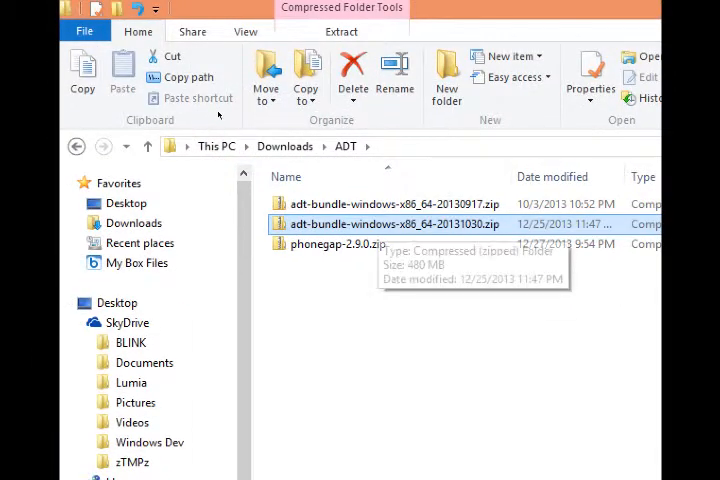
pyautogui.rightClick(380, 224)
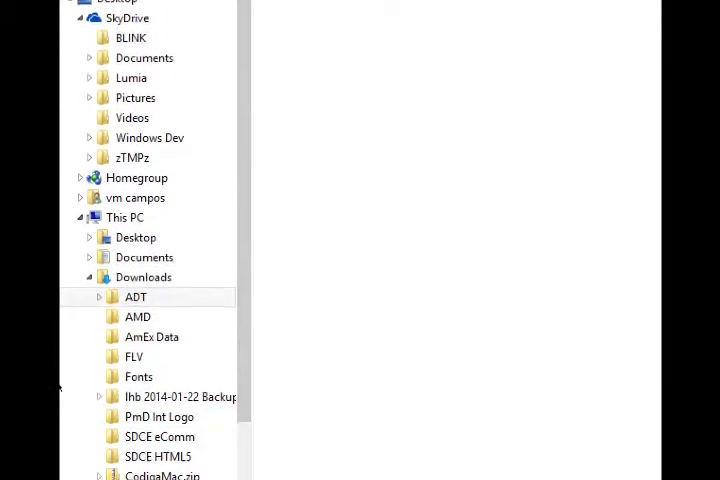
pyautogui.scroll(-3)
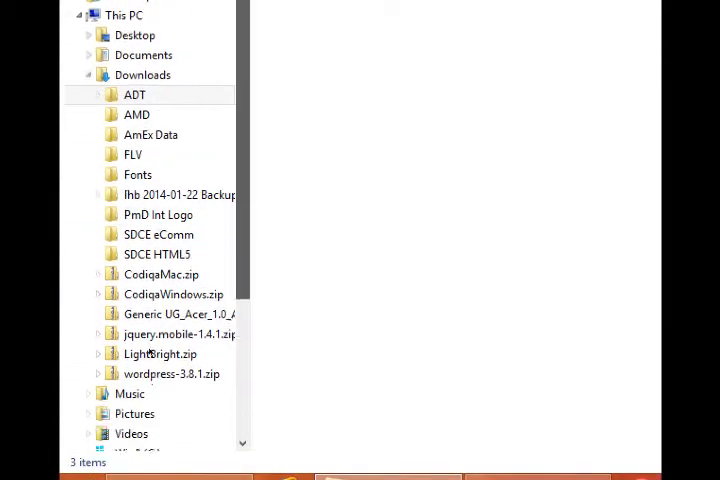
pyautogui.scroll(-3)
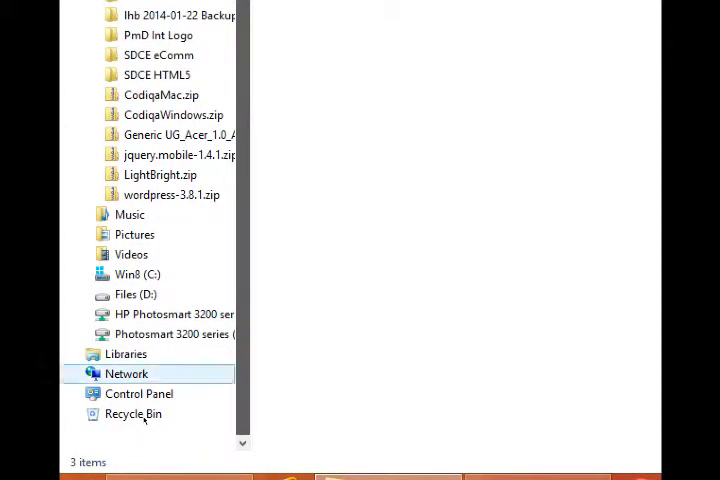
pyautogui.click(136, 294)
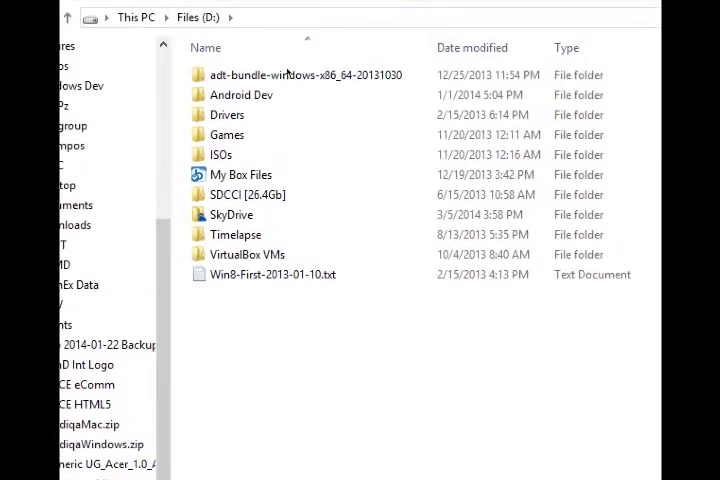
pyautogui.click(300, 77)
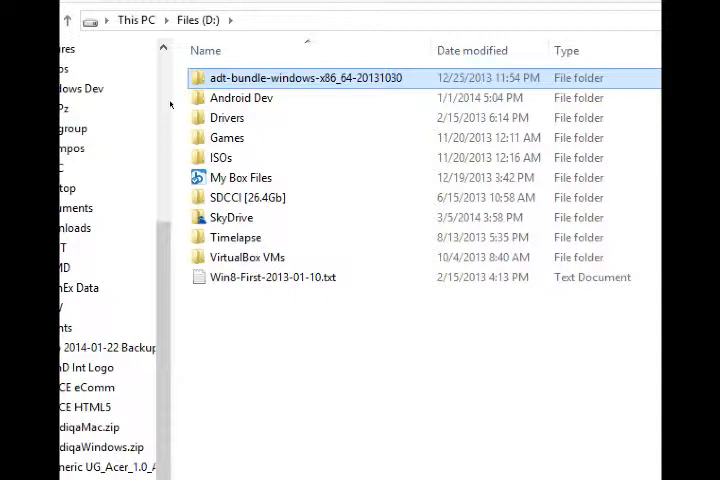
pyautogui.doubleClick(308, 78)
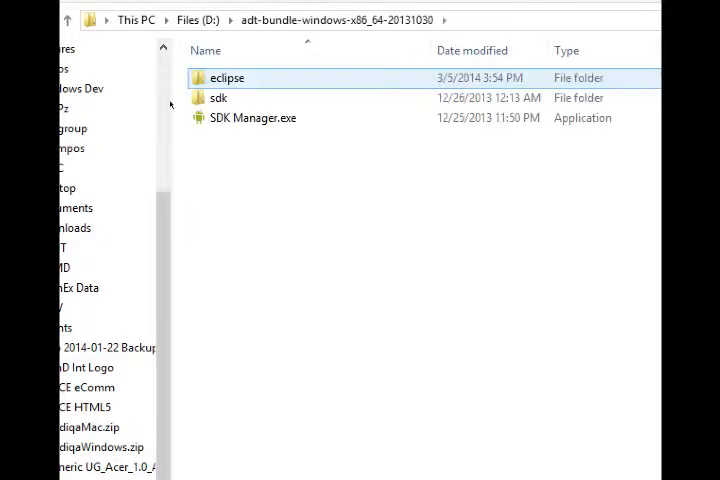